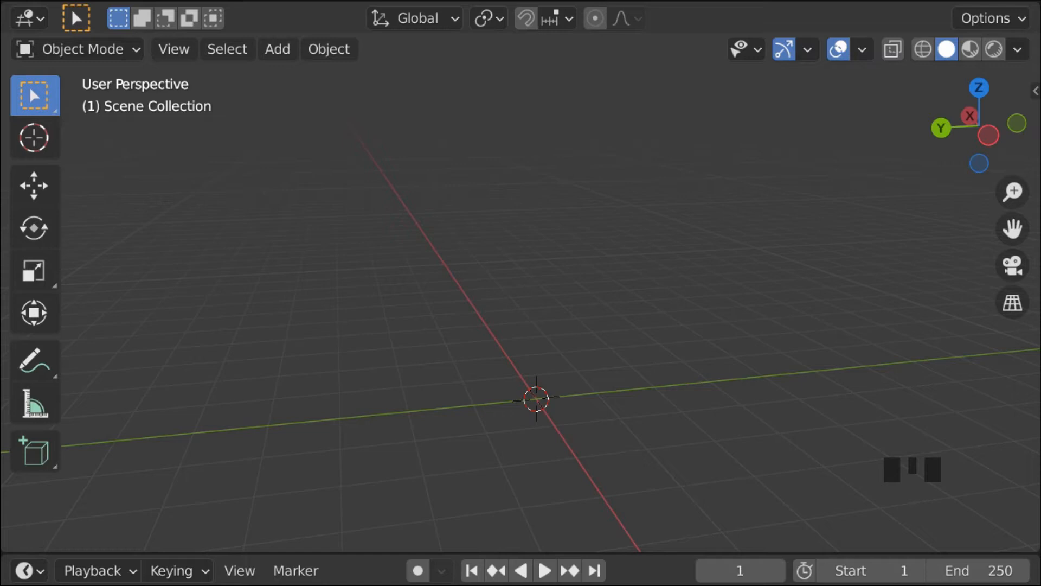
Step: Orbit the viewport around the default scene's cube and camera
left_click_drag(538, 399, 710, 259)
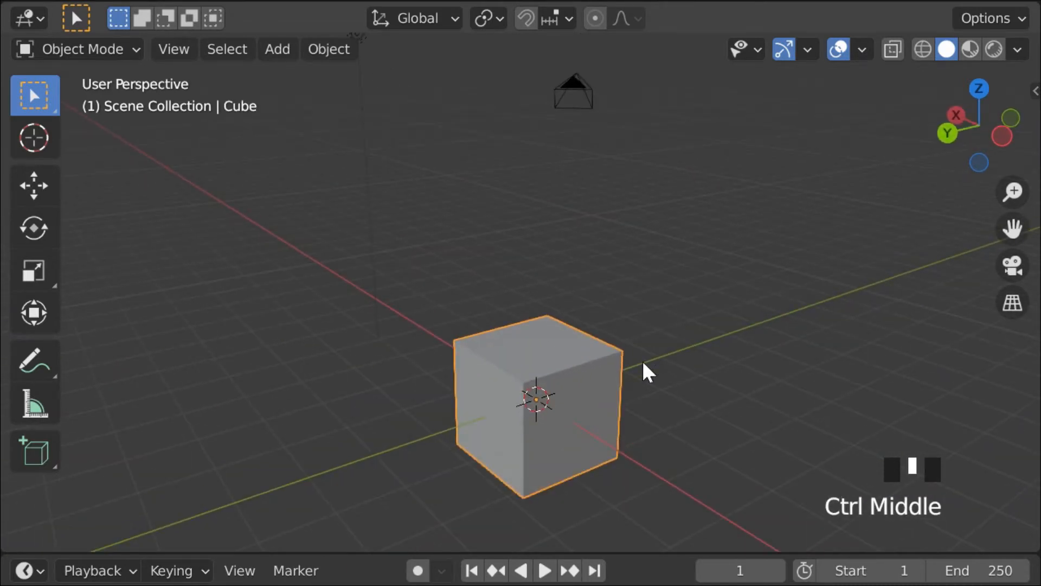
key("g")
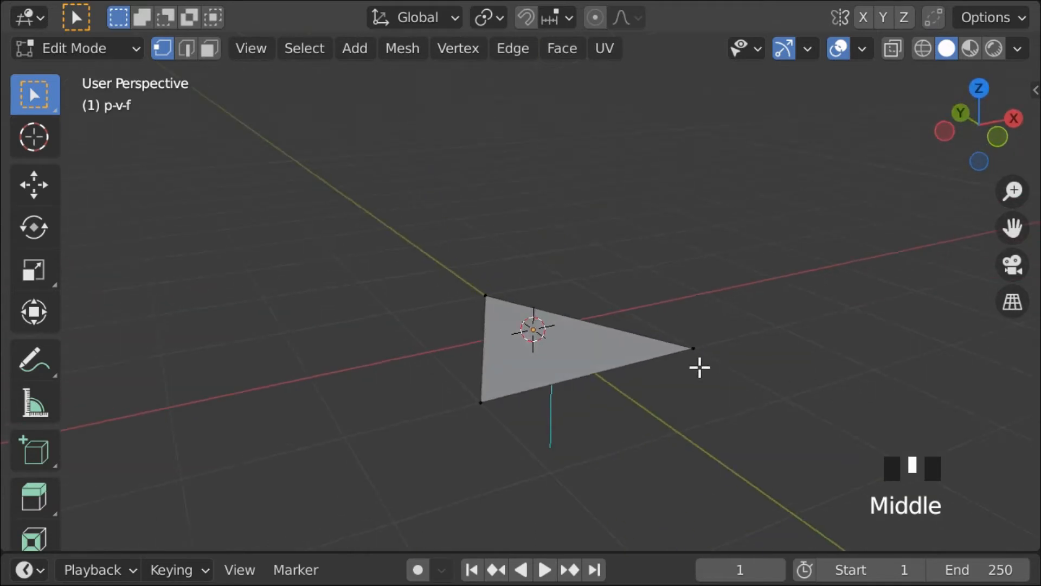
Step: Leave Edit Mode on the triangle mesh to view the types-of-faces scene
key("g")
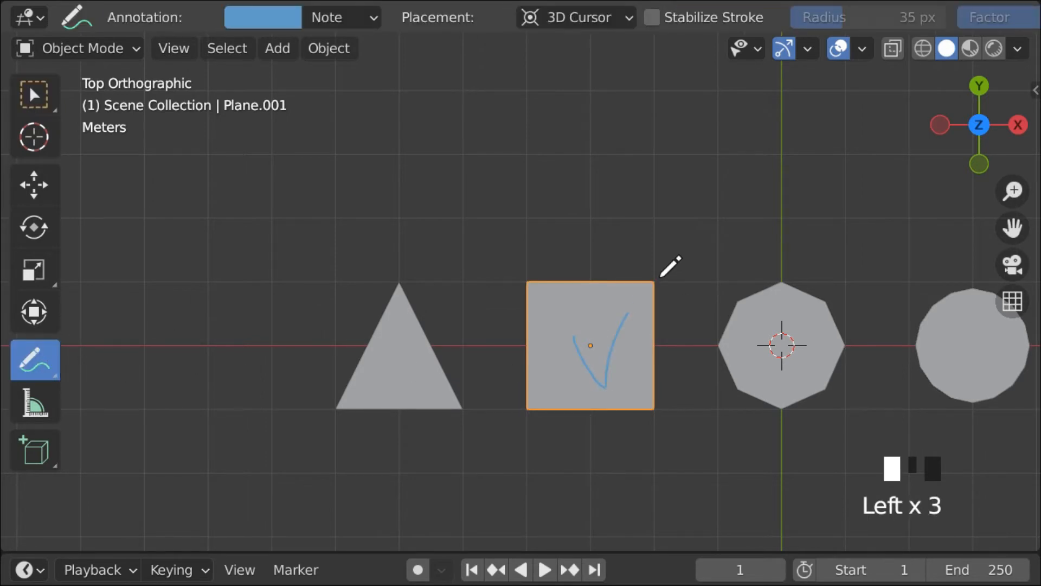
Step: Drag across the bent planes in the normals scene
left_click_drag(603, 346, 660, 274)
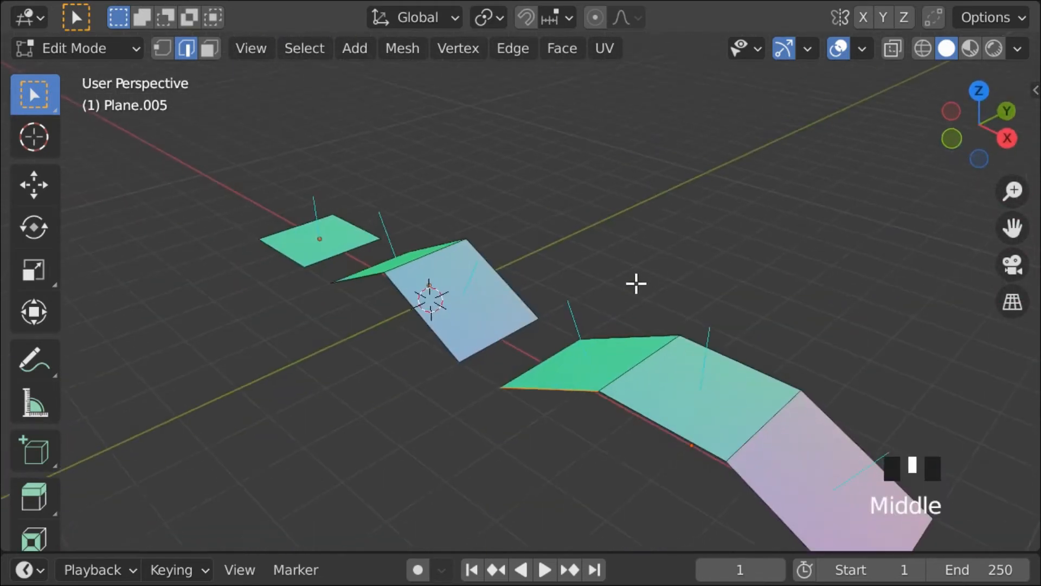
Step: Orbit the bent planes, then Tab to Object Mode for the cube and sphere
left_click_drag(636, 283, 772, 328)
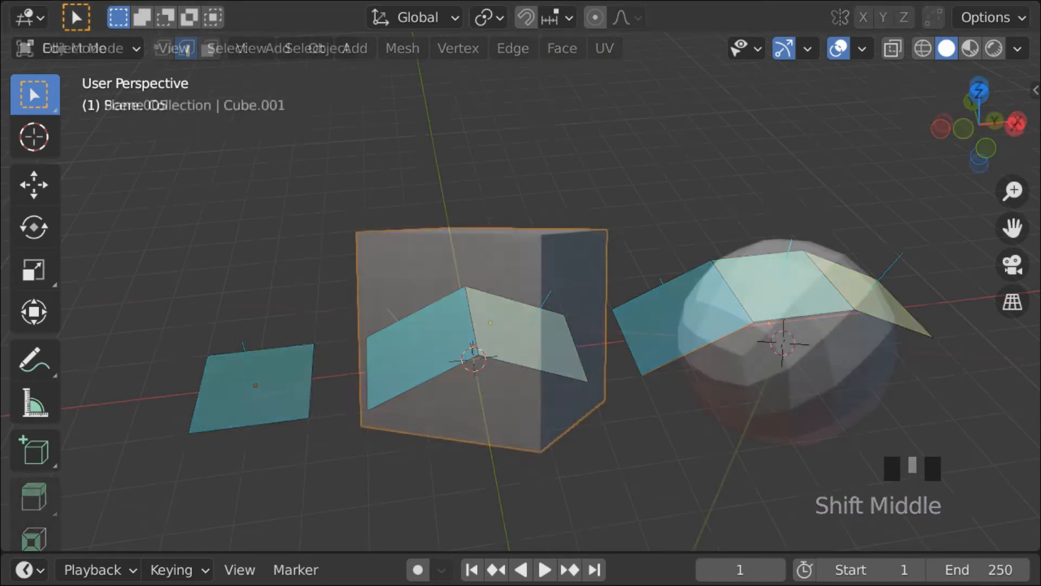
key("Tab")
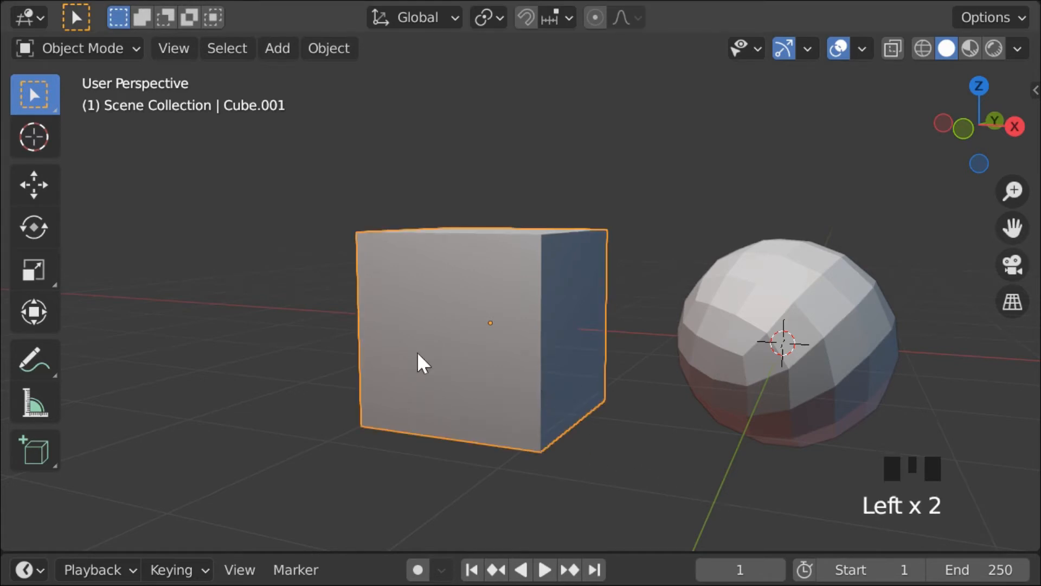
Step: Shade the cube smooth, then orbit and pan to view the cube, icosphere and sphere
right_click(425, 362)
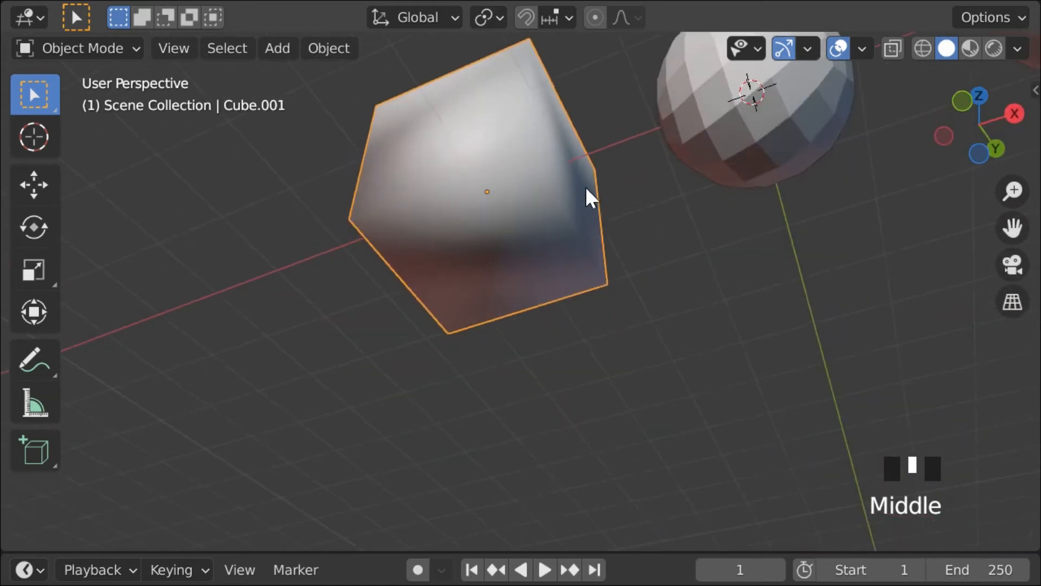
left_click_drag(591, 199, 351, 352)
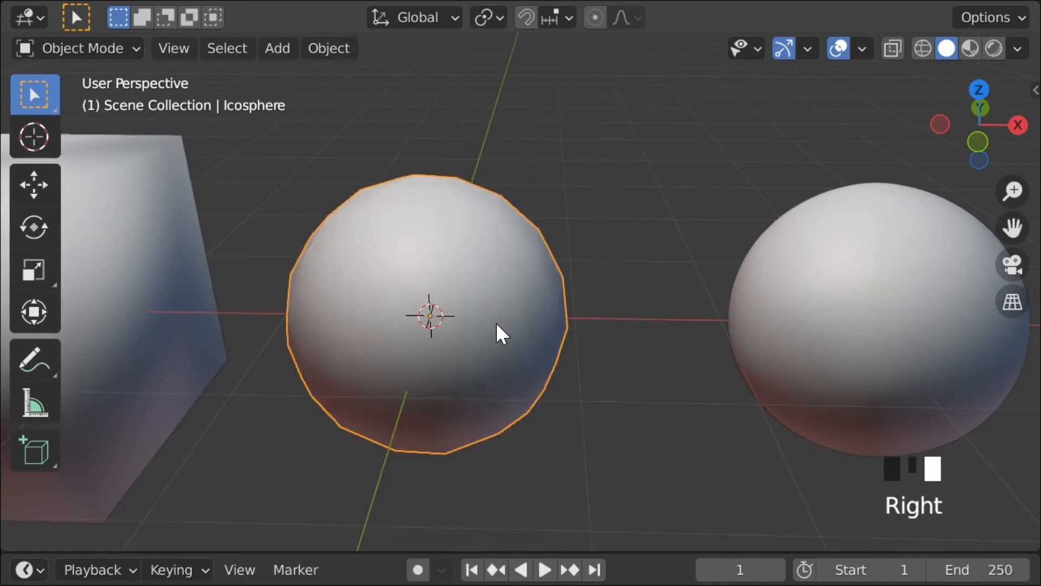
left_click_drag(497, 332, 598, 524)
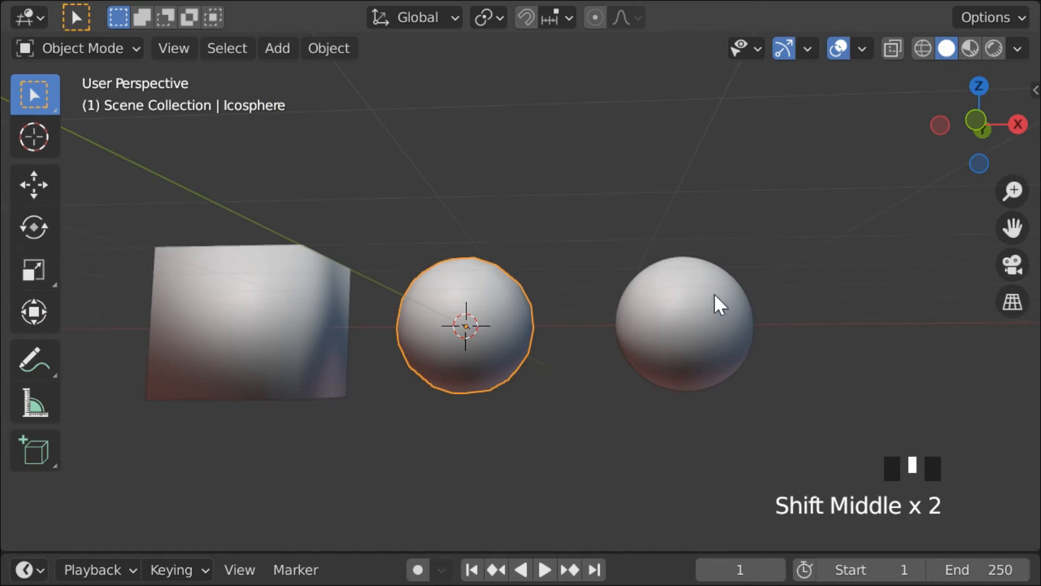
left_click_drag(720, 304, 846, 382)
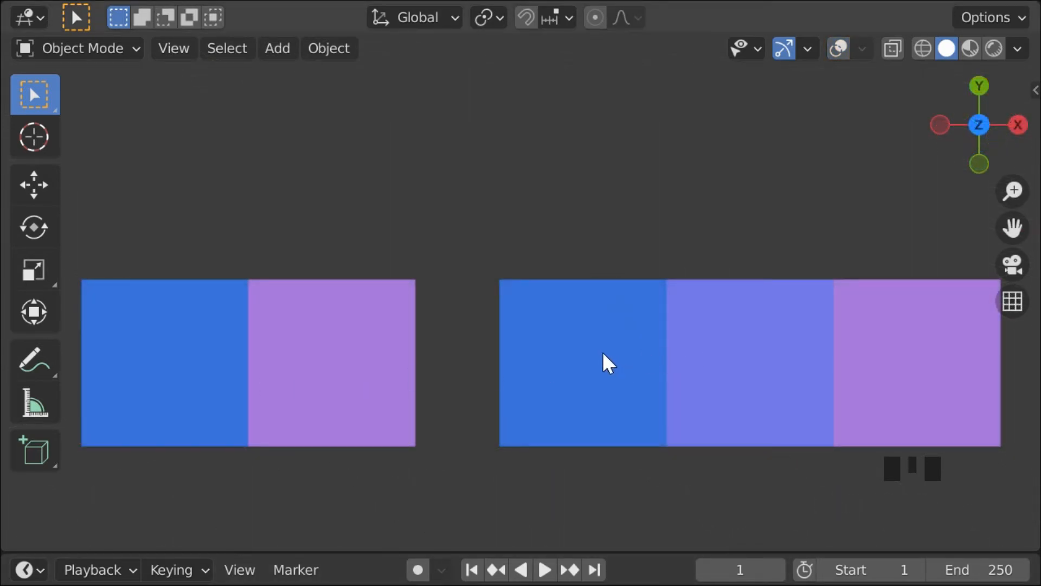
mouse_move(375, 372)
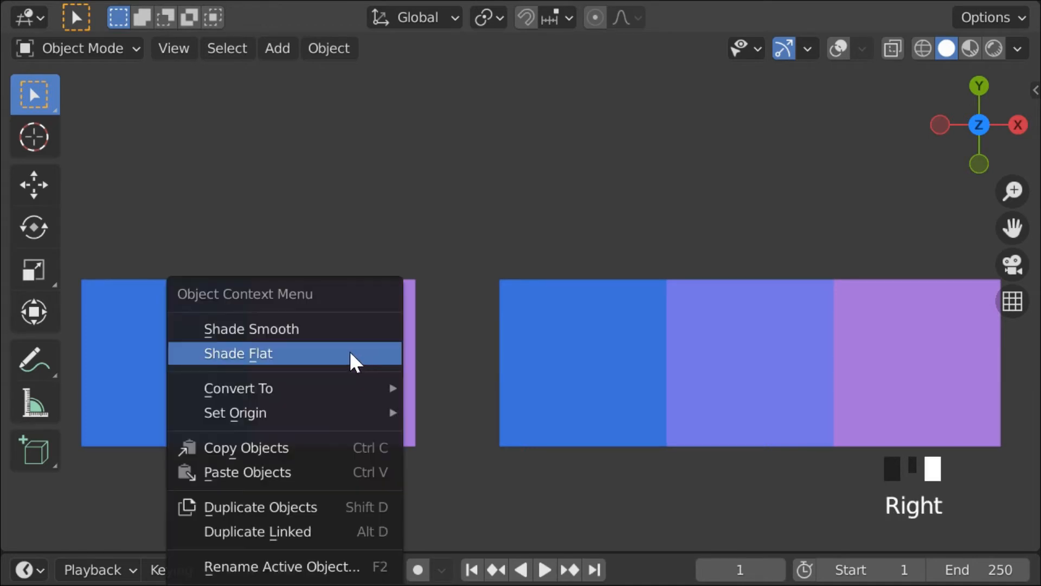
Step: Set the left strip's faces to Shade Flat, then to Shade Smooth
left_click(237, 353)
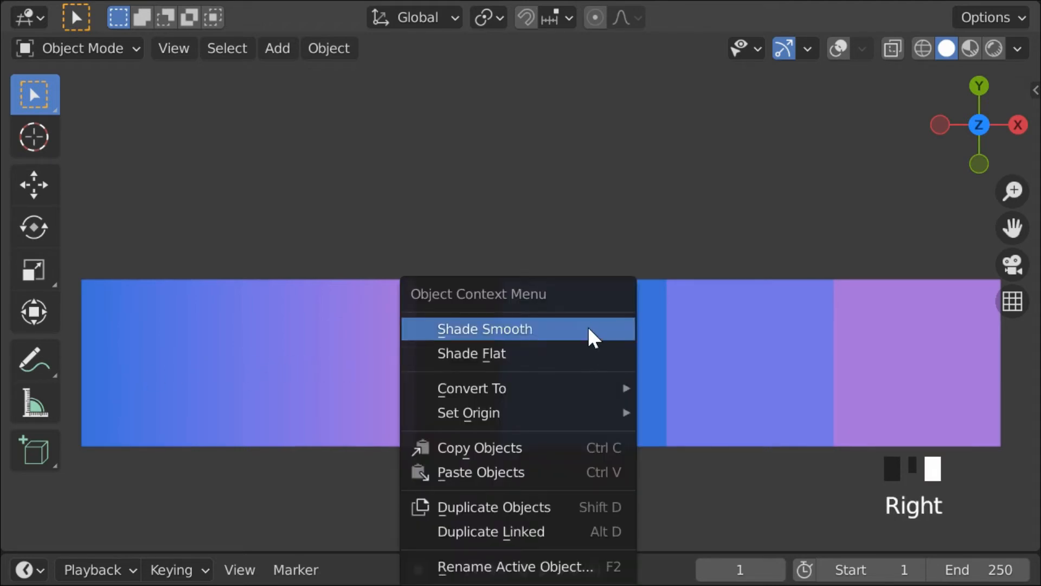
left_click(485, 328)
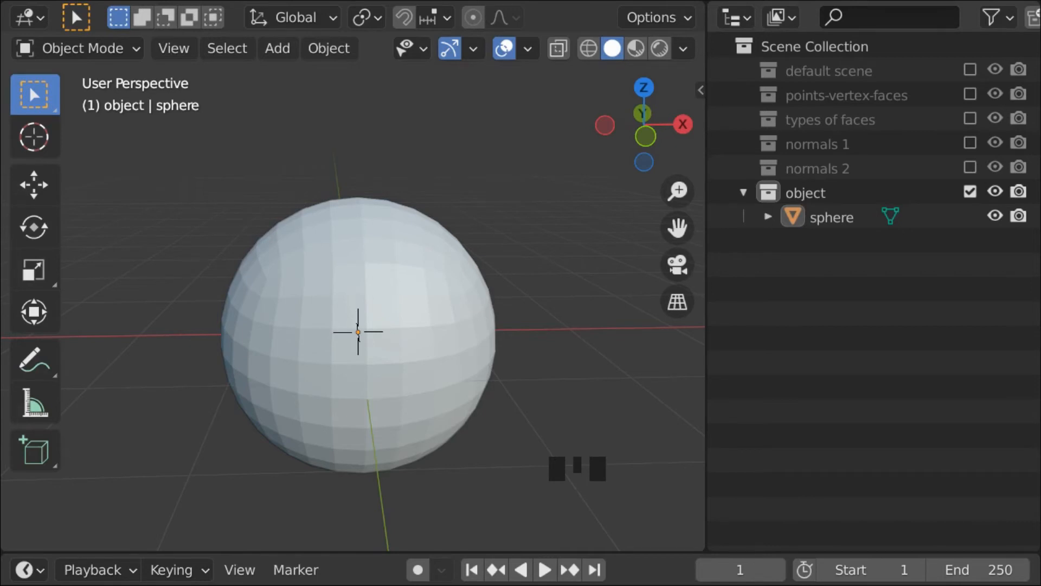
mouse_move(517, 290)
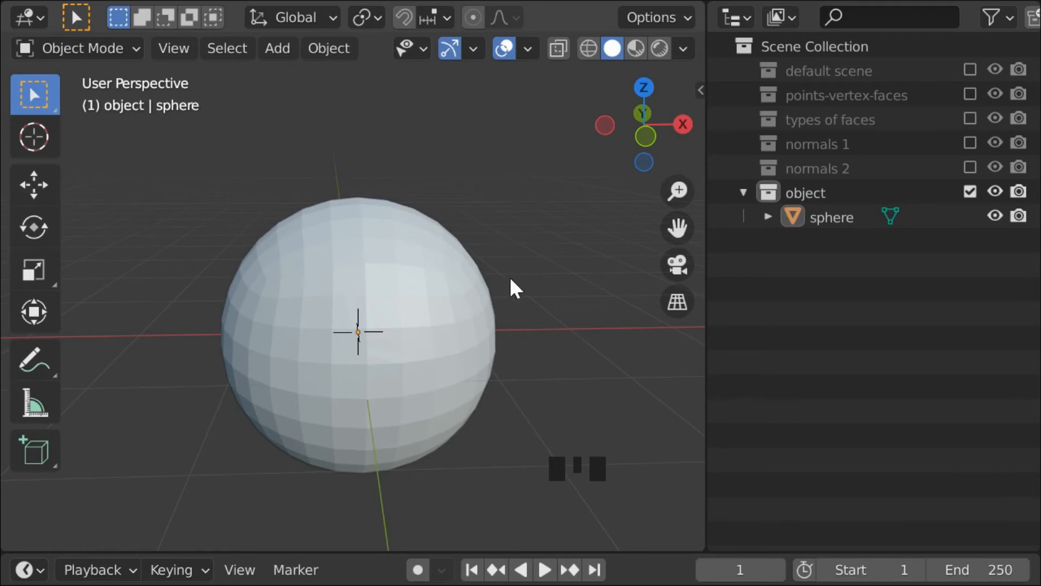
Step: Select the sphere in the Outliner, enter Edit Mode and shift its vertices 1.532 m along X
left_click(831, 217)
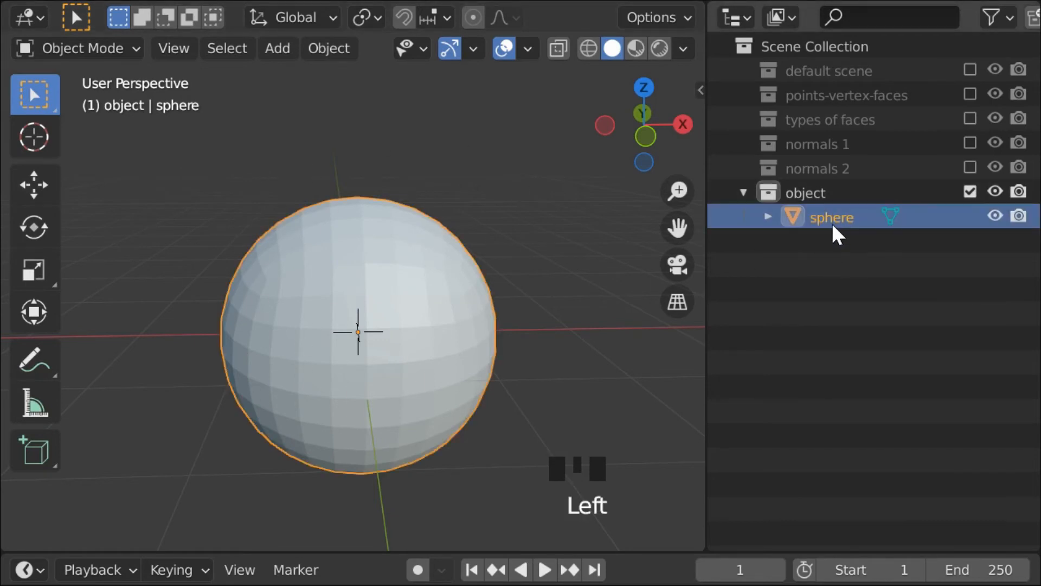
mouse_move(846, 239)
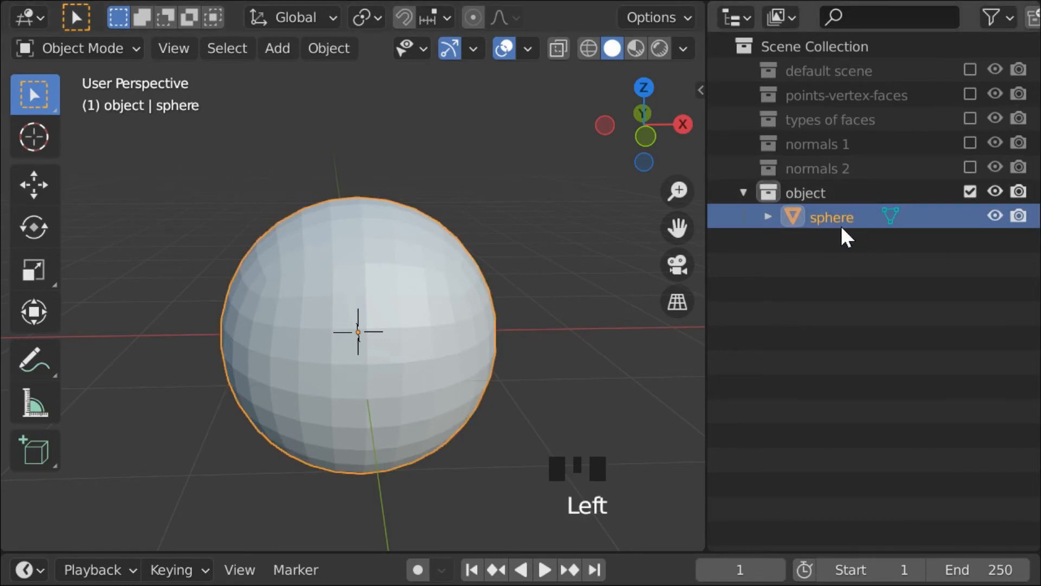
key("Tab")
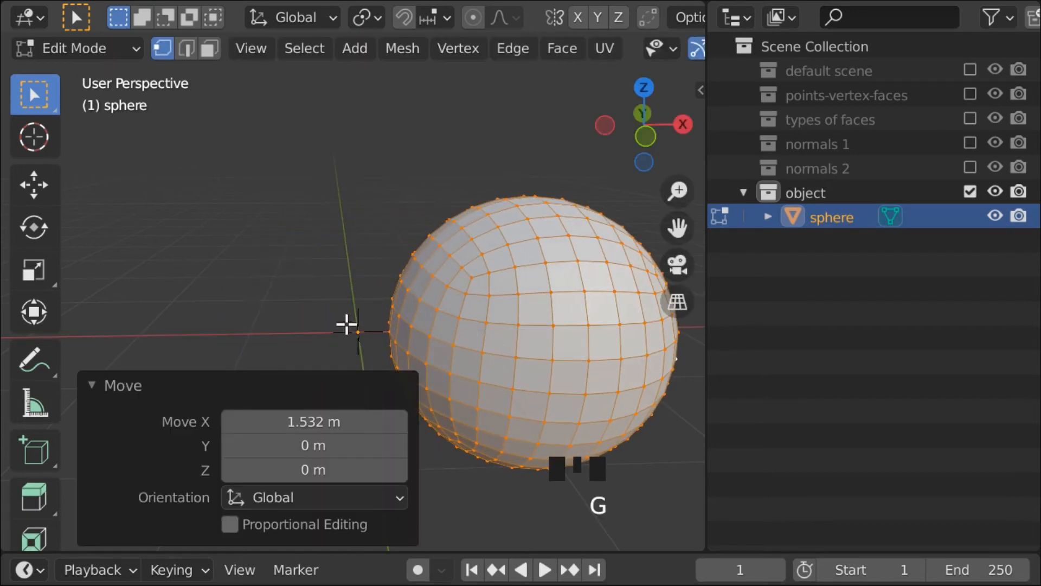
key("Tab")
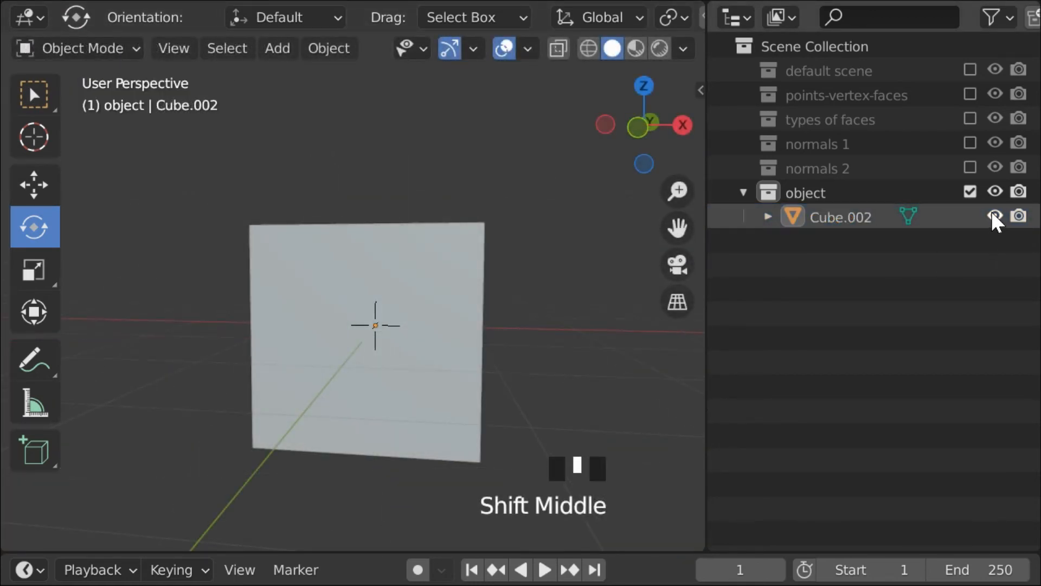
Step: Hide and re-show Cube.002 with its eye icon, then exclude the object collection
left_click(1018, 216)
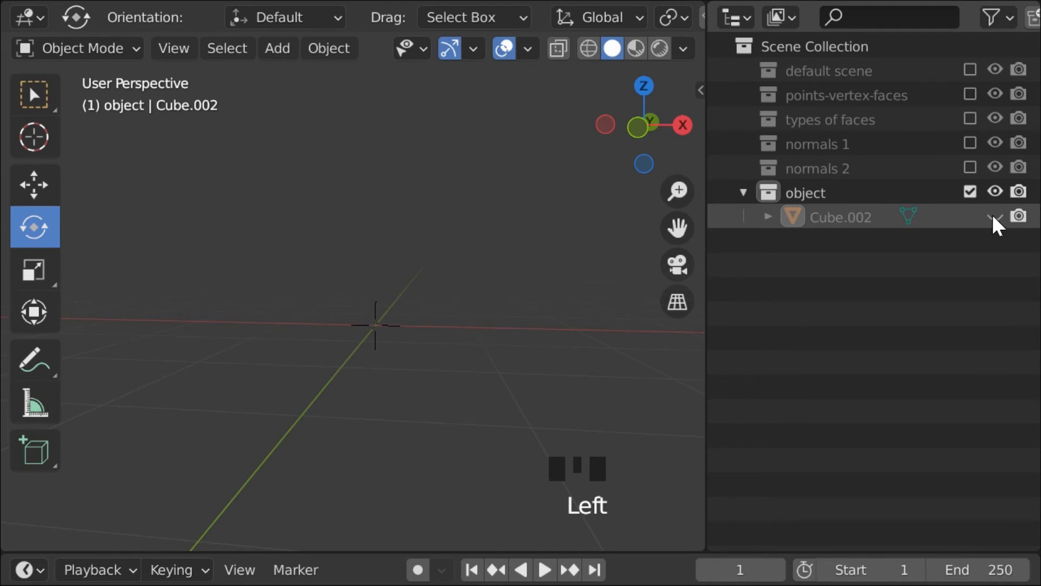
left_click(969, 192)
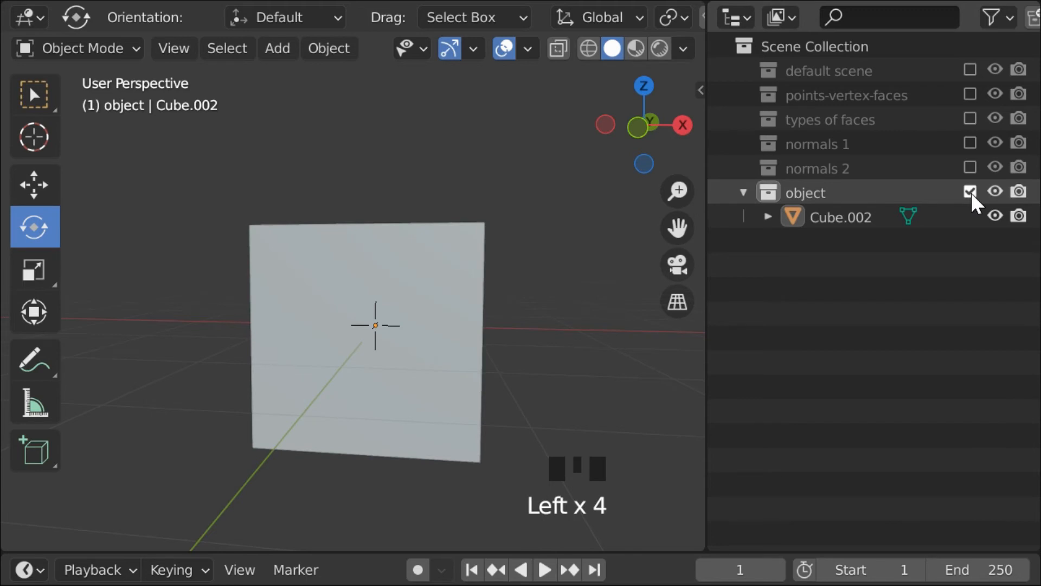
left_click(970, 192)
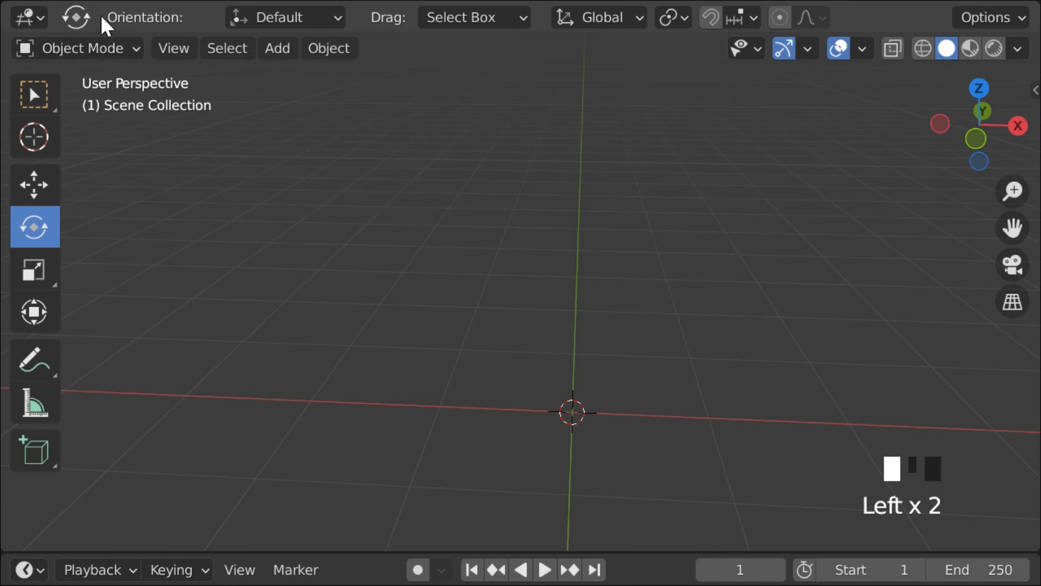
Step: Click the top-left corner of the window in the empty-grid scene
left_click(20, 17)
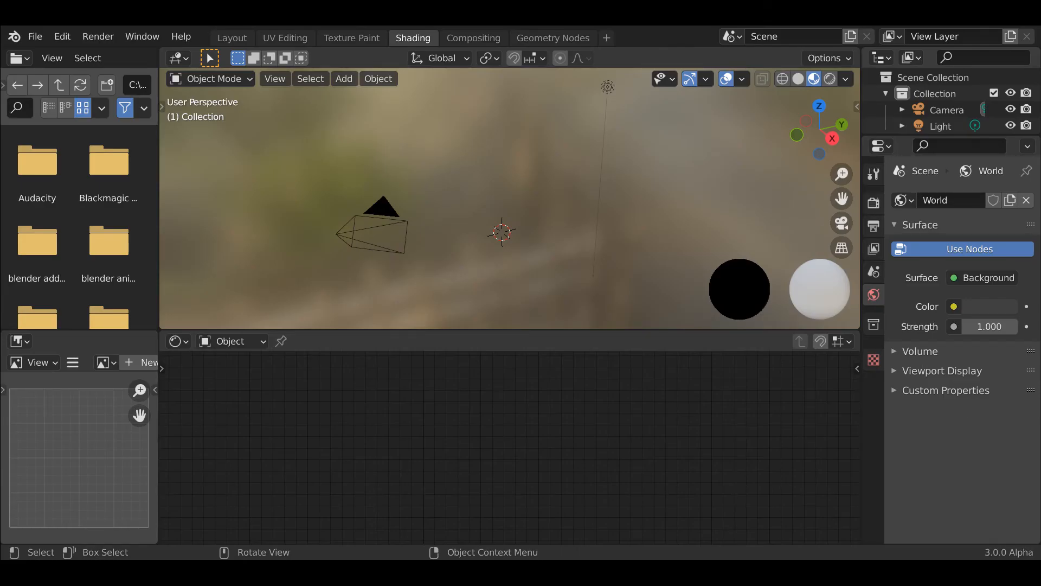
Step: Switch to the Geometry Nodes workspace, then to Video Editing
left_click(552, 38)
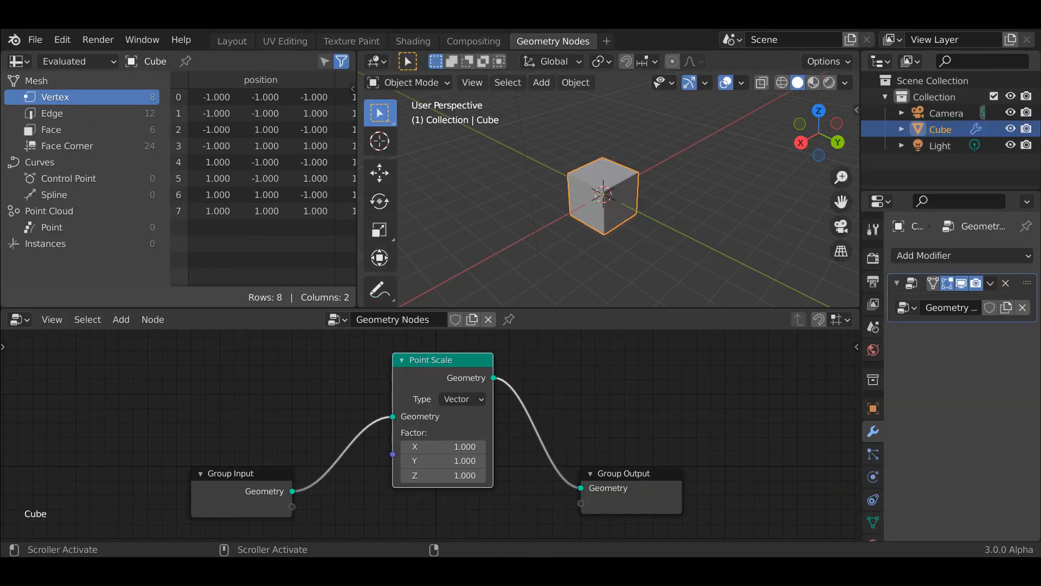
left_click(245, 38)
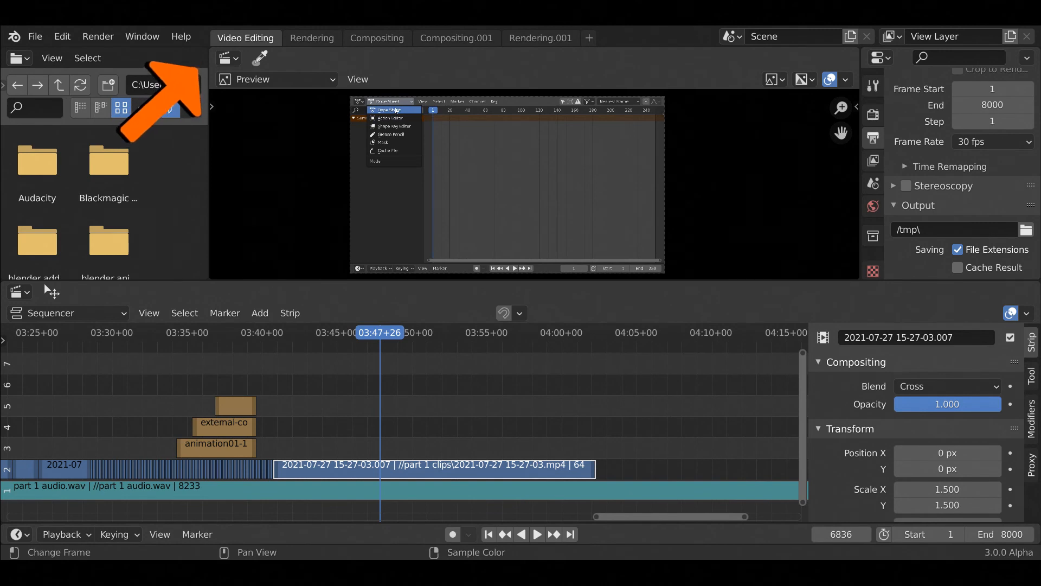